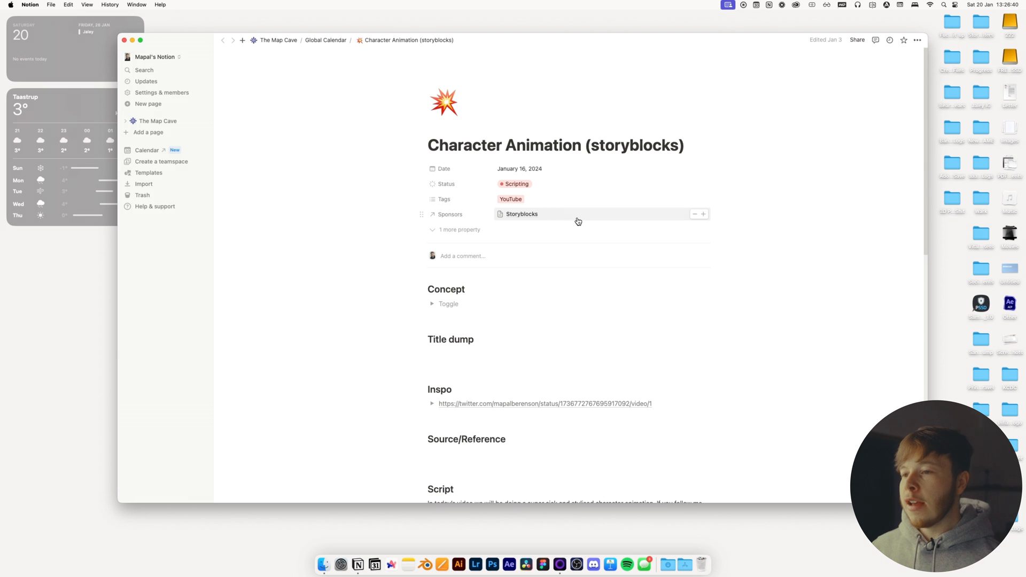
mouse_move(539, 214)
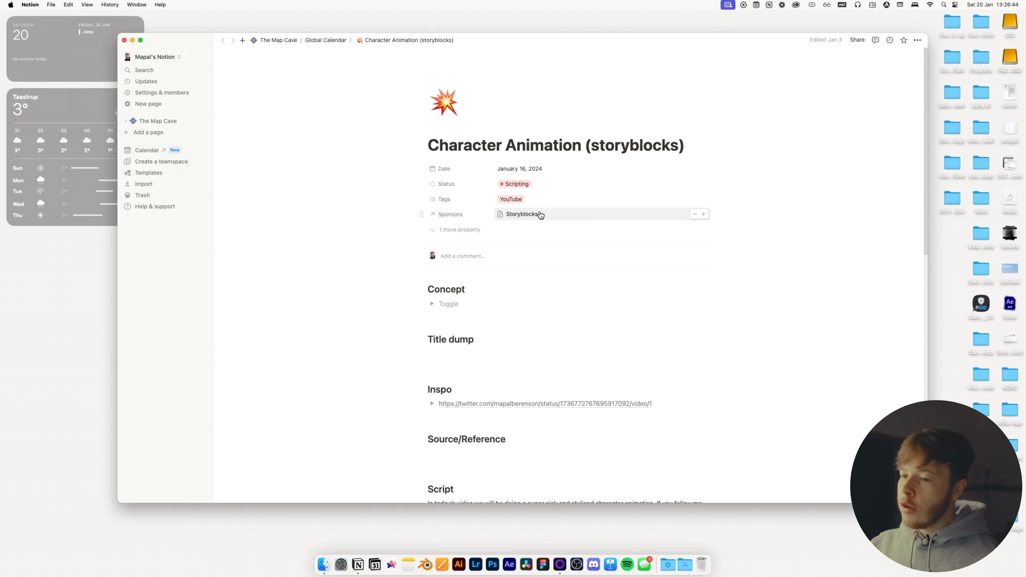
Return to The Map Cave page via the breadcrumb to see the January 2024 YouTube Calendar
left_click(279, 40)
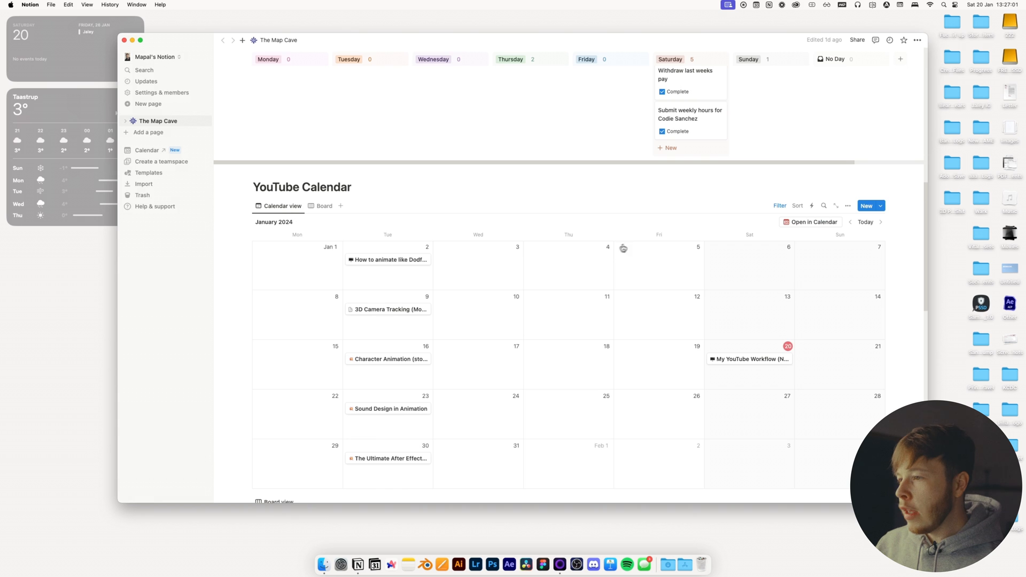
left_click(376, 565)
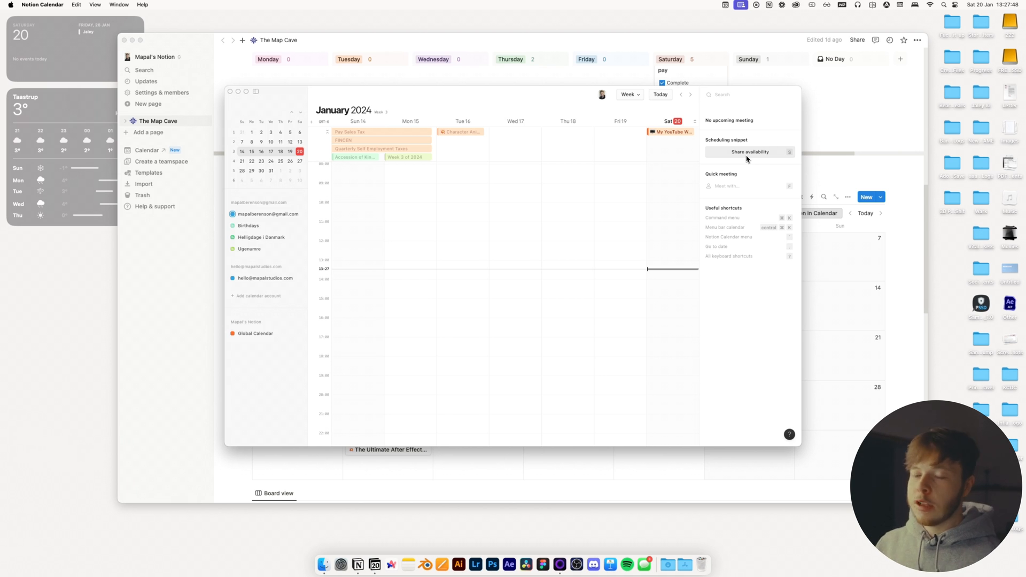
Select an entry in the Notion Calendar January 2024 week view to inspect it
left_click(750, 151)
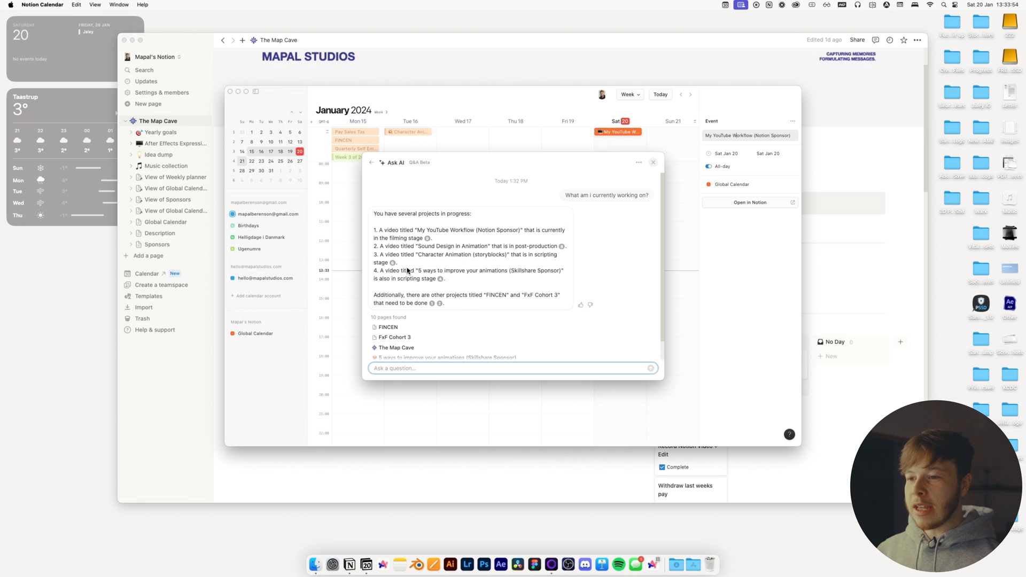
Start a follow-up Ask AI question: "Give me a summary of Yo"
type("Give me a summary of Yo")
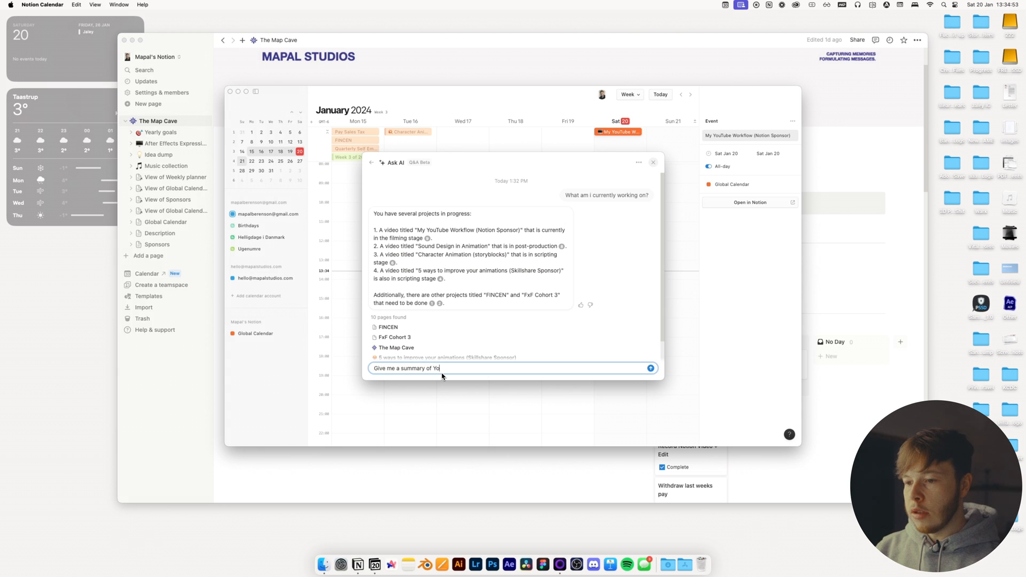